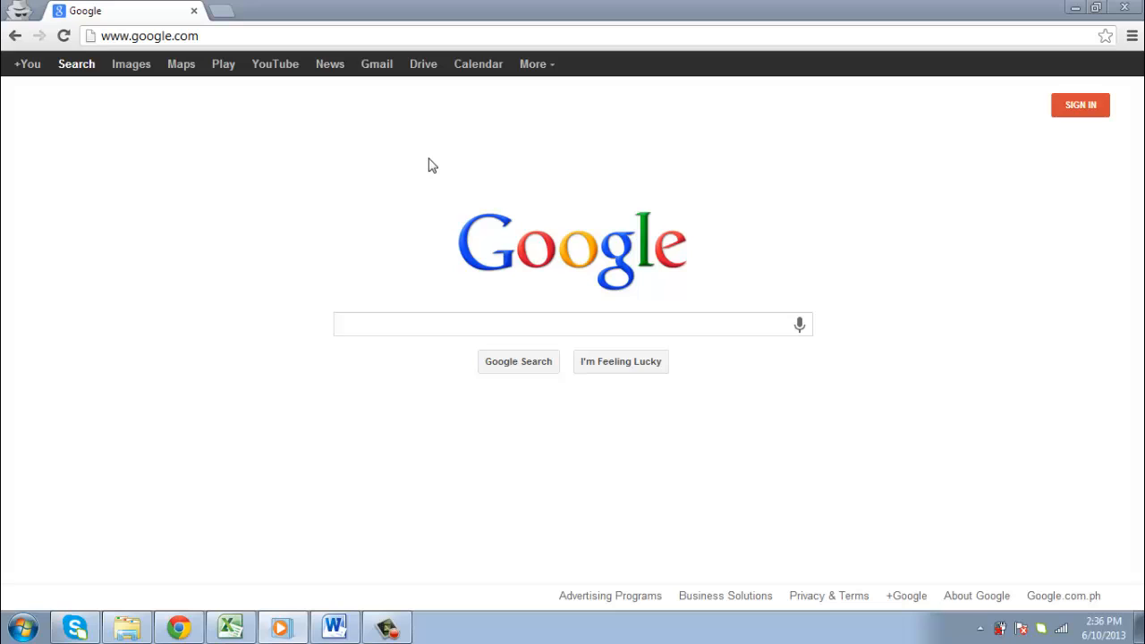
mouse_move(362, 183)
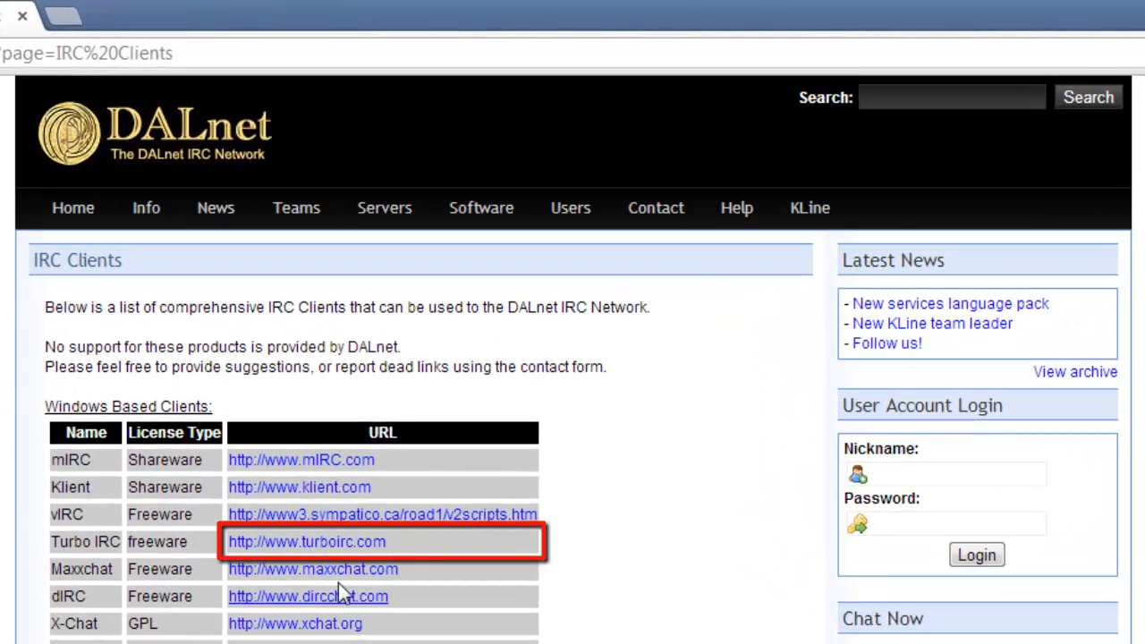
Follow the turboirc.com link from DALnet's client list and enter the TurboIRC.COM site.
click(311, 542)
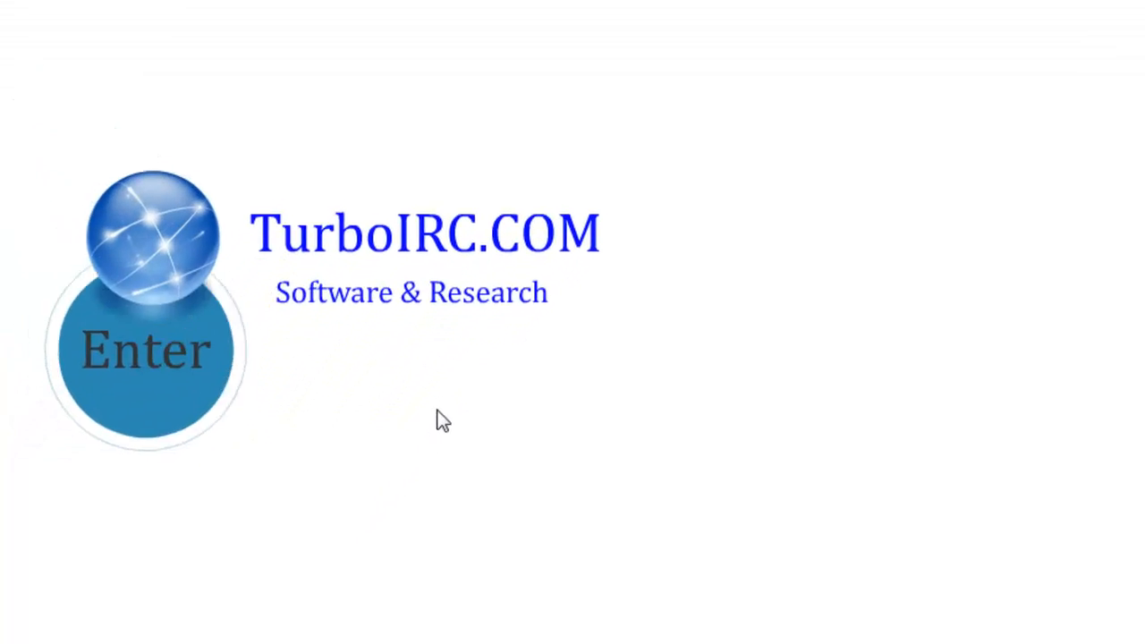
click(146, 350)
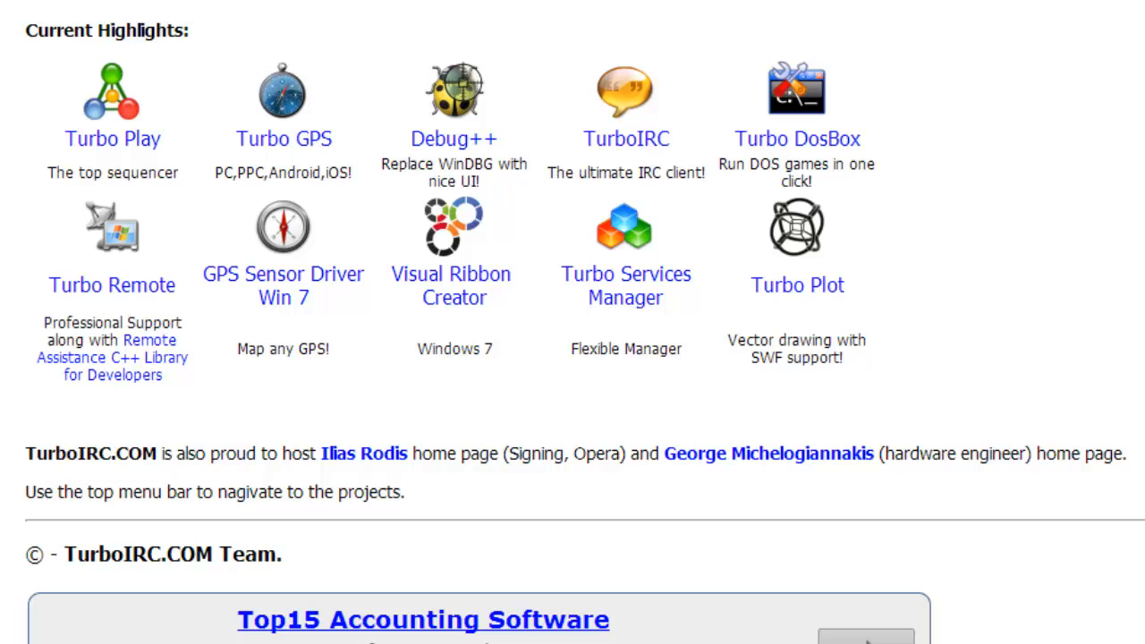
mouse_move(626, 98)
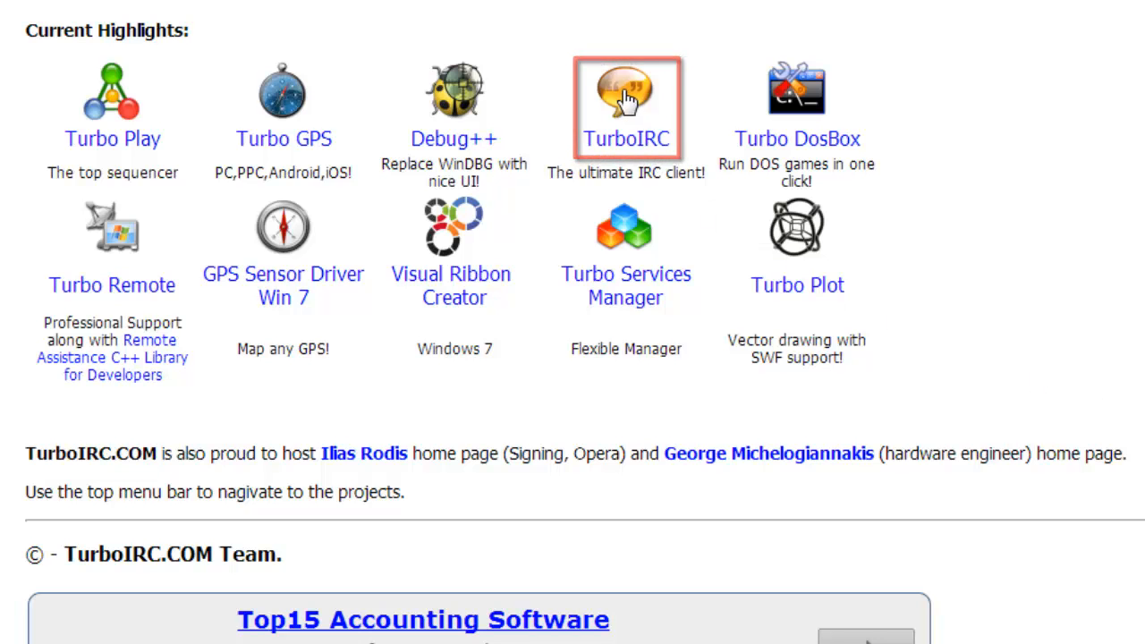
Download T7-X86-SETUP.EXE, the TurboIRC 7 Installer (x86), from the product's Download page.
click(627, 90)
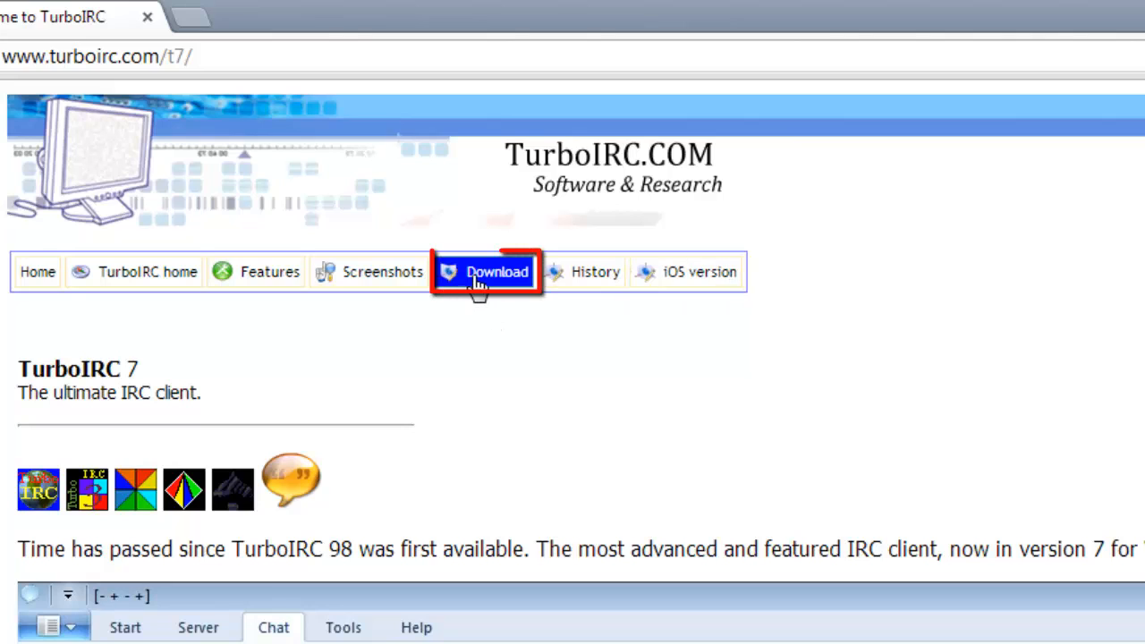
click(497, 272)
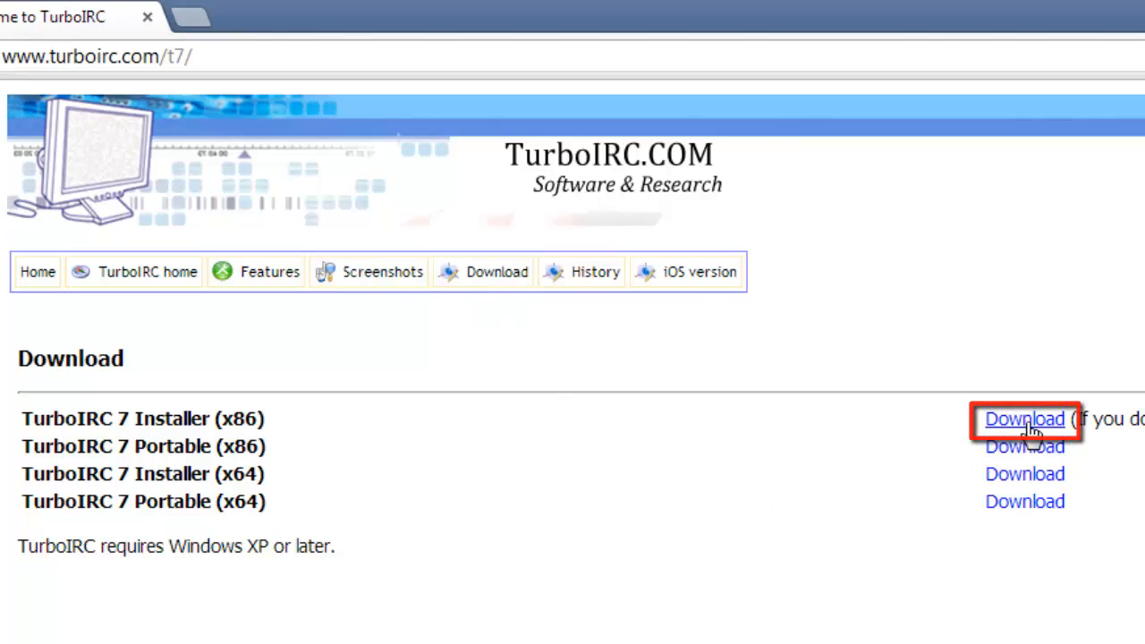
click(1024, 419)
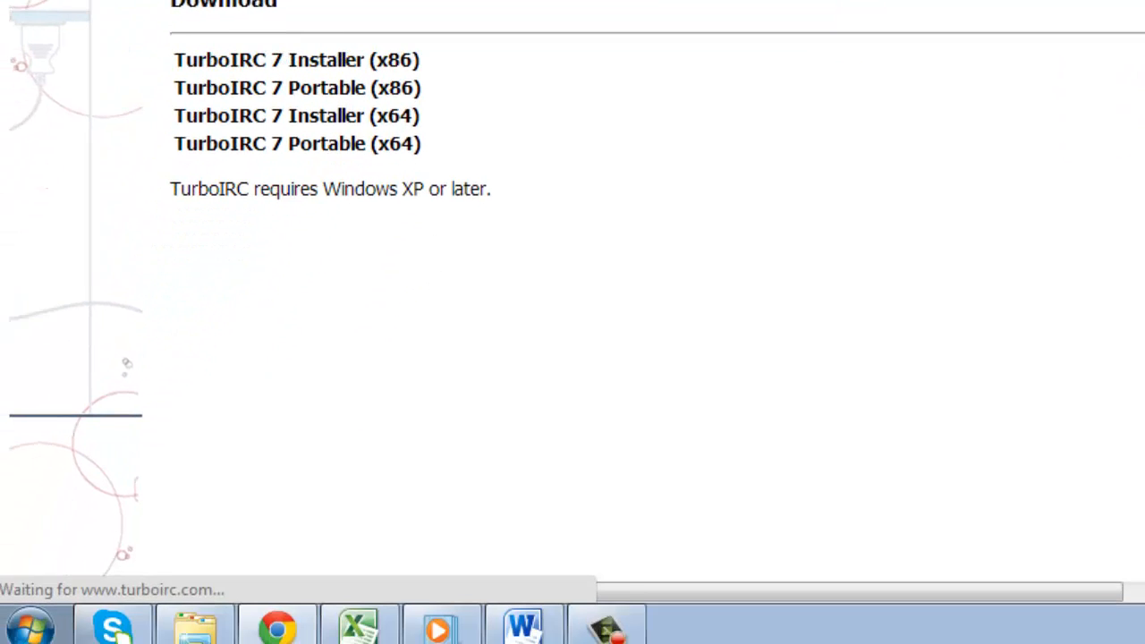
click(296, 61)
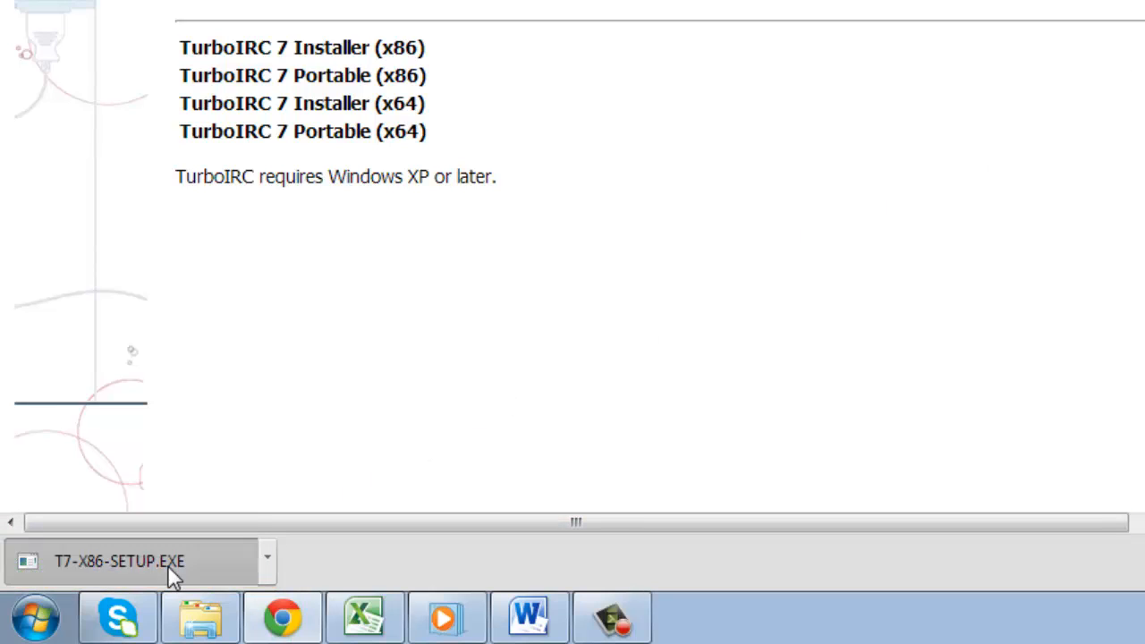
Run T7-X86-SETUP.EXE, accept the license, and install TurboIRC 7 to the default folder.
click(125, 561)
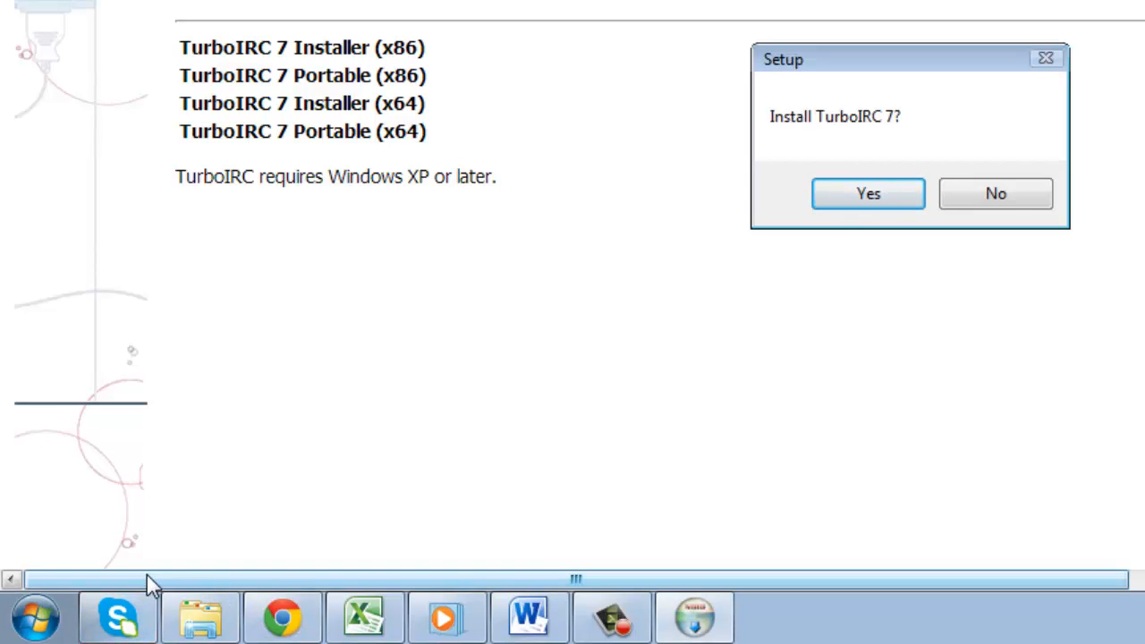
mouse_move(868, 202)
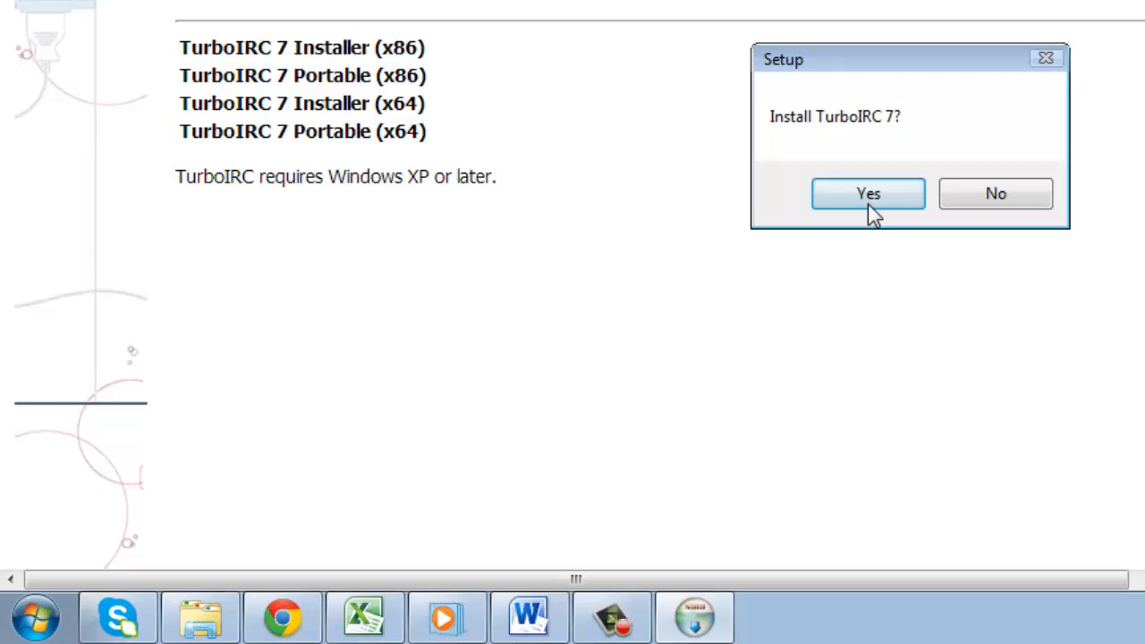
click(867, 193)
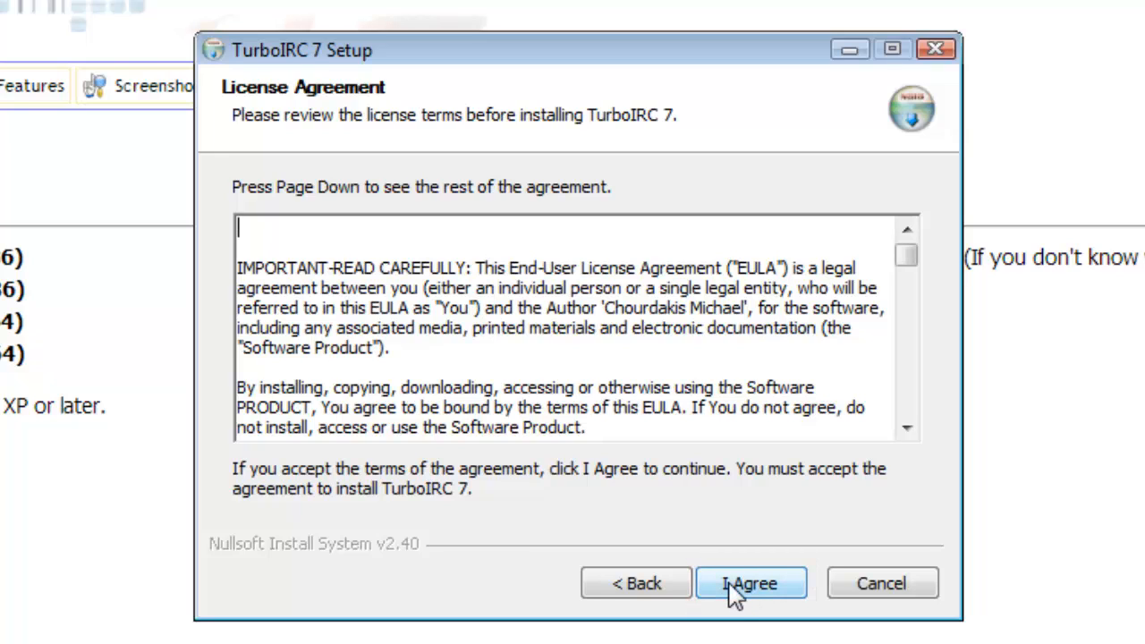
click(757, 583)
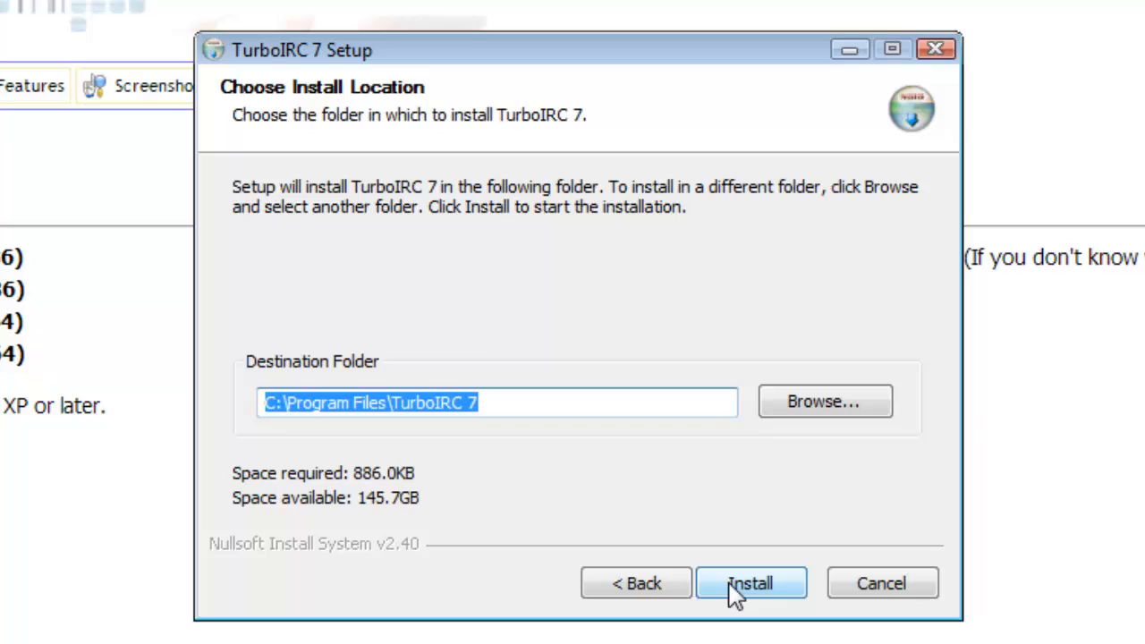
mouse_move(742, 626)
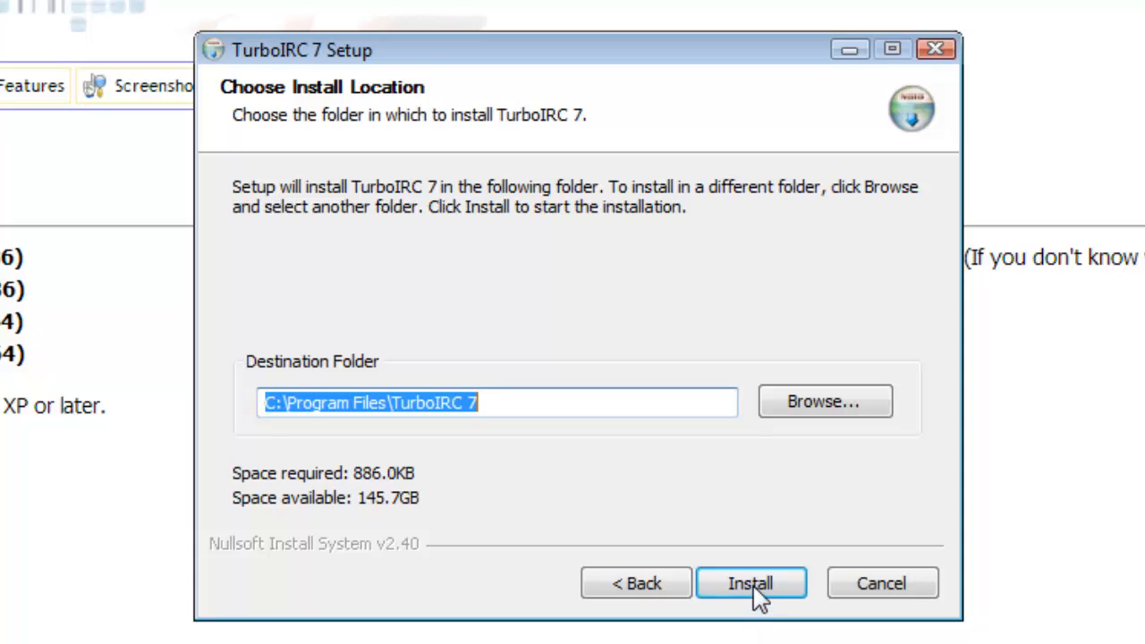
click(764, 584)
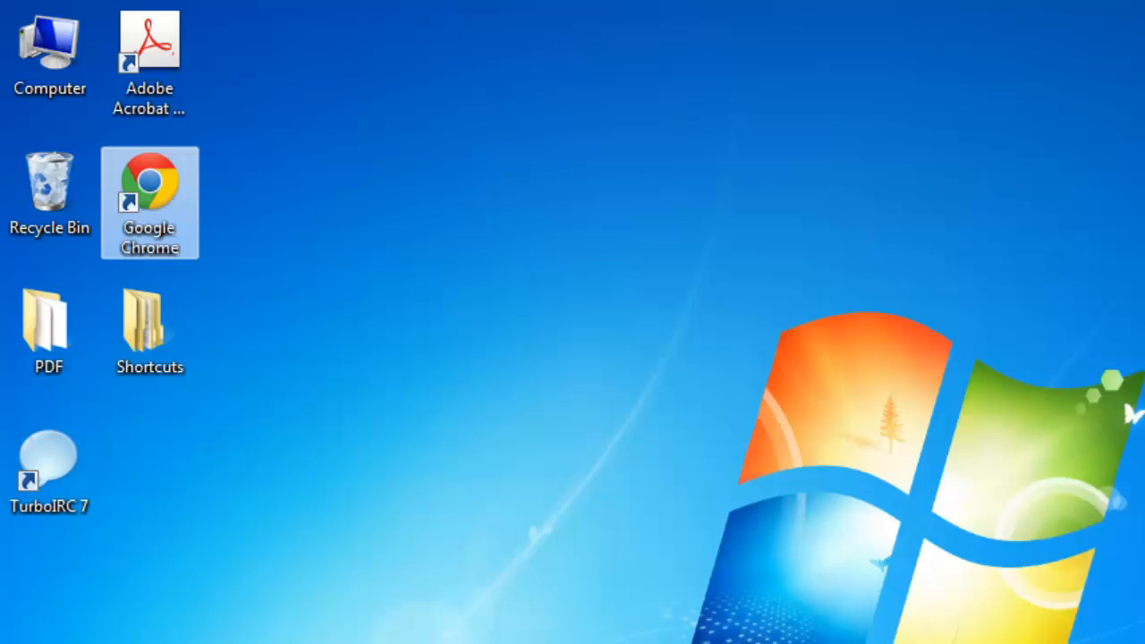
Launch TurboIRC 7 from the desktop and finish the newbie wizard with nickname and personal details.
click(49, 465)
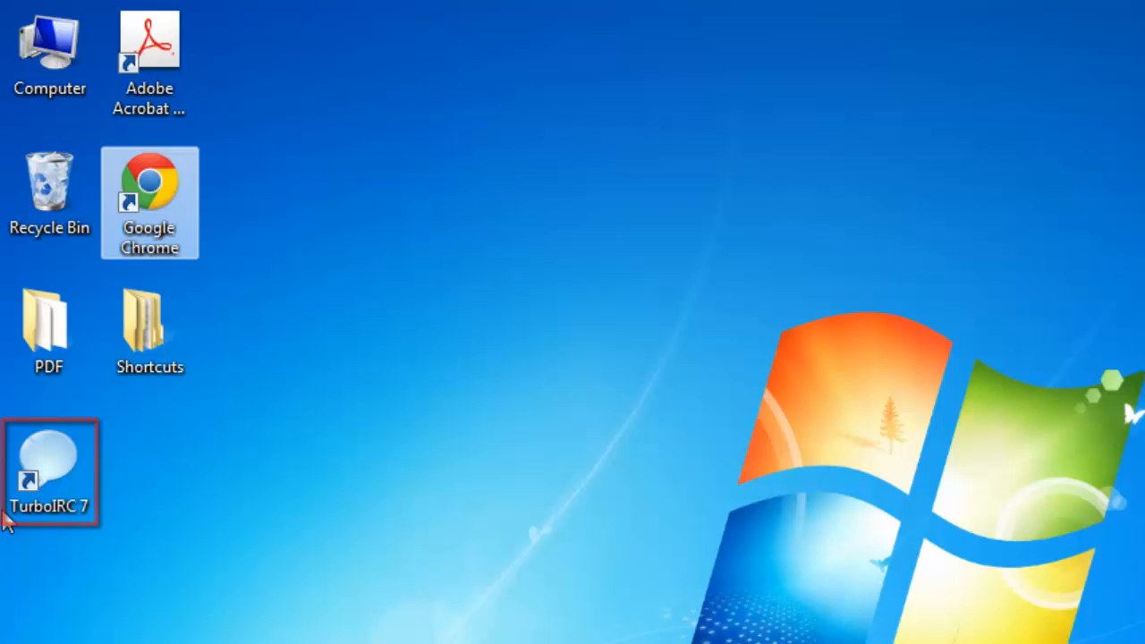
double_click(50, 461)
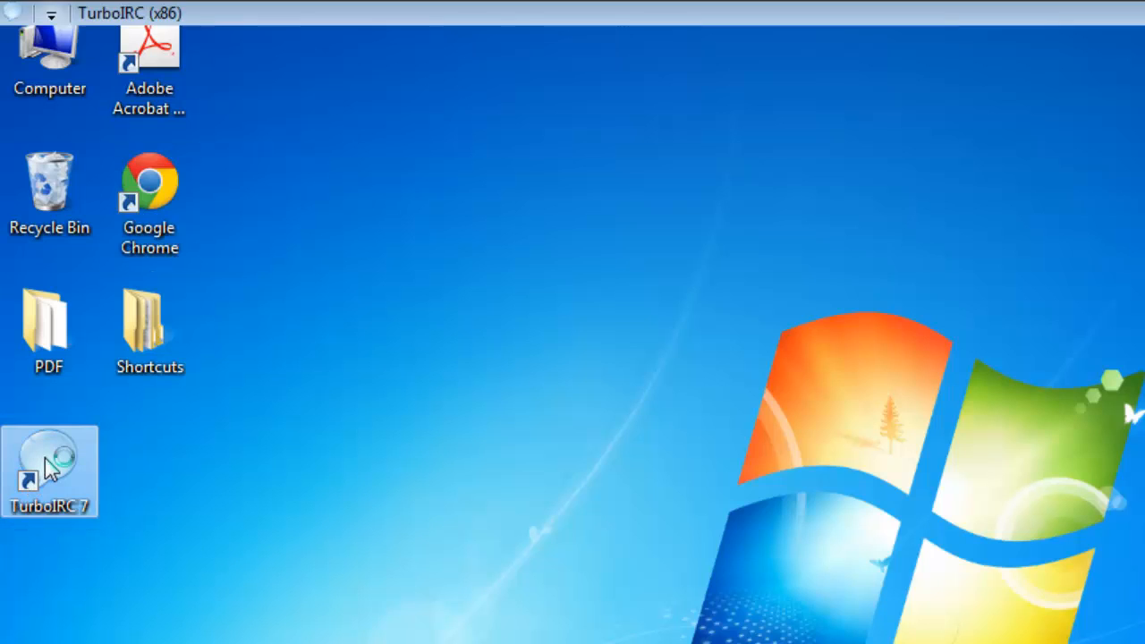
double_click(49, 456)
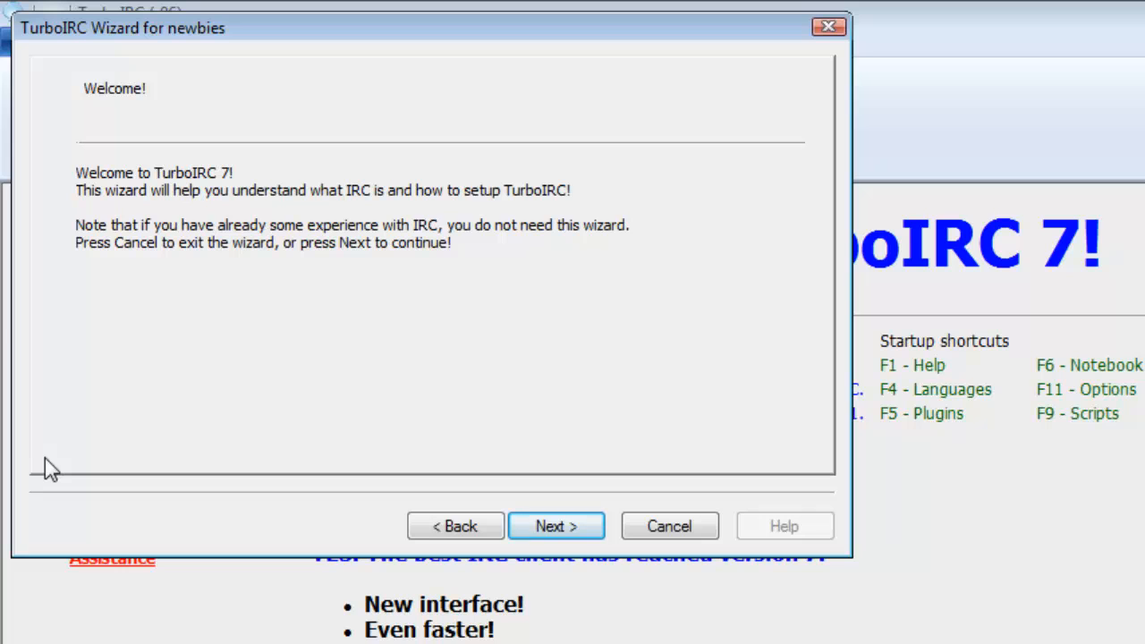
click(556, 525)
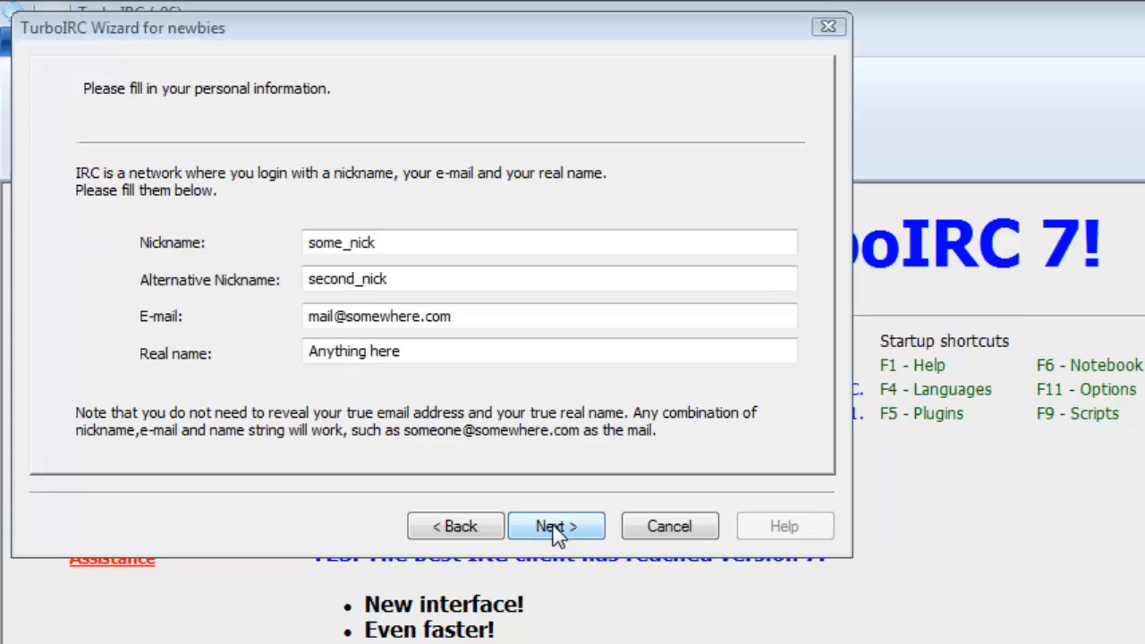
text(Jo)
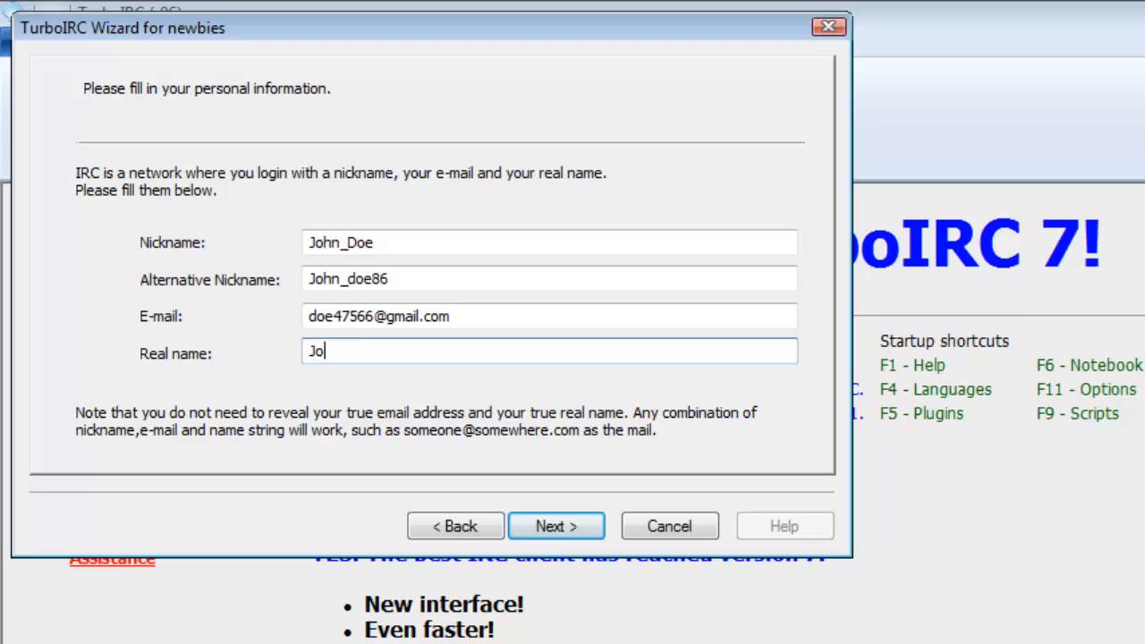
click(556, 525)
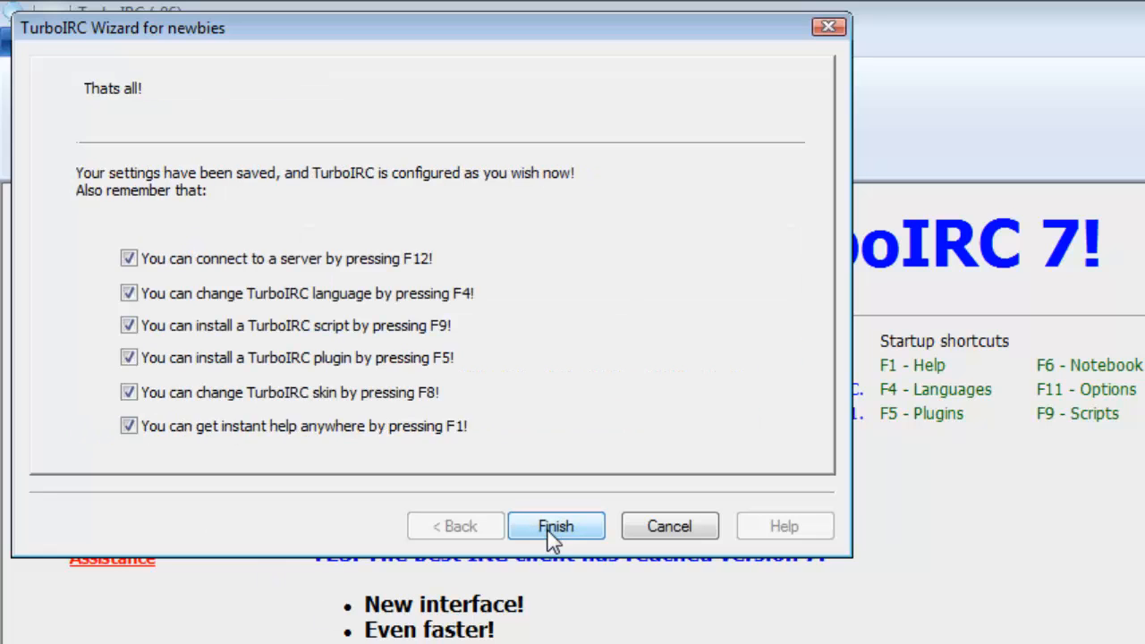
click(556, 526)
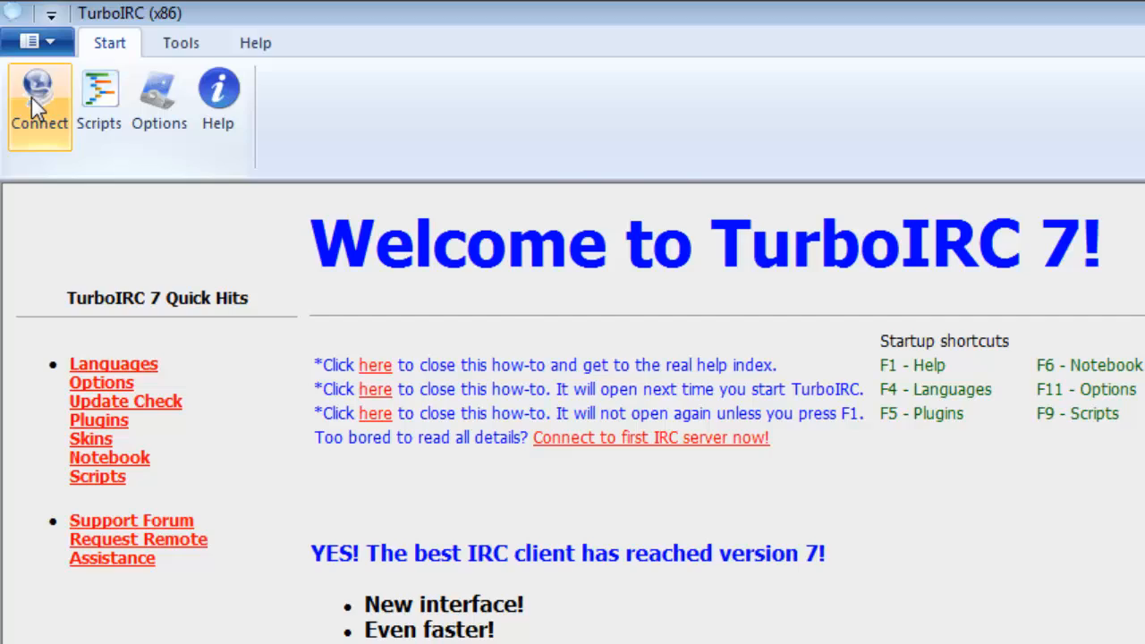
Select the Dalnet server group in the connection settings and connect.
click(39, 90)
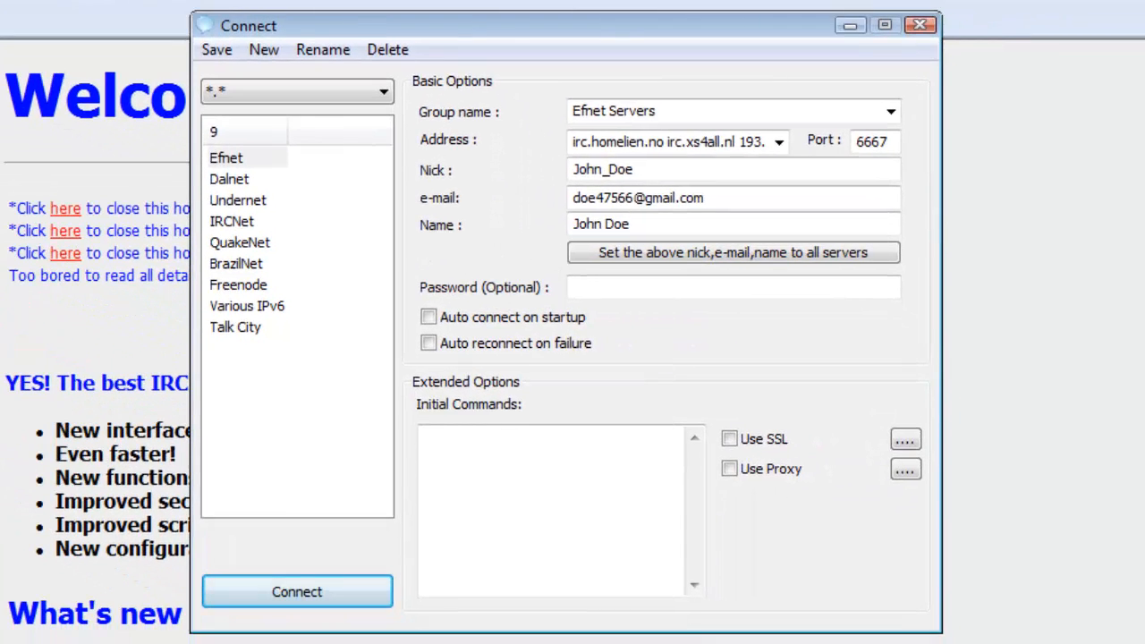
click(229, 179)
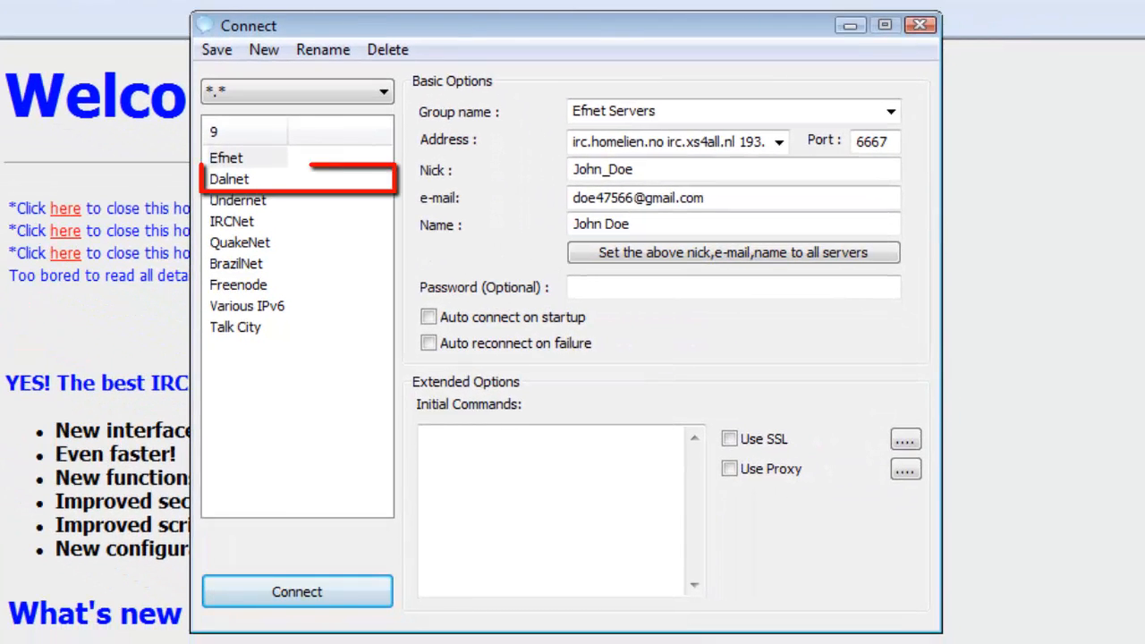
click(230, 179)
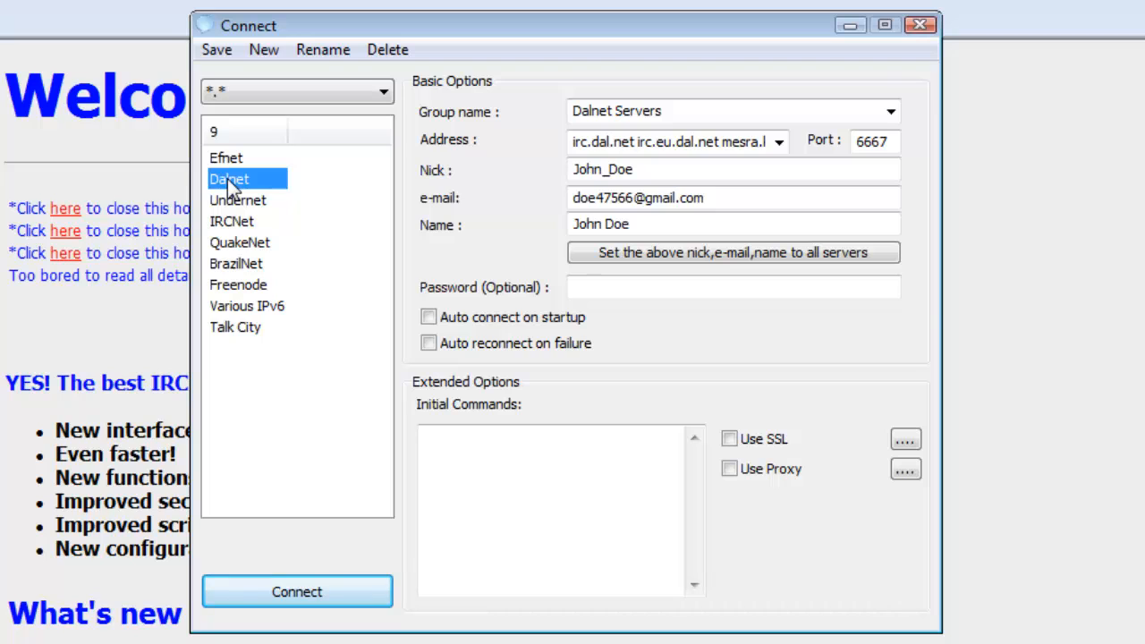
click(297, 591)
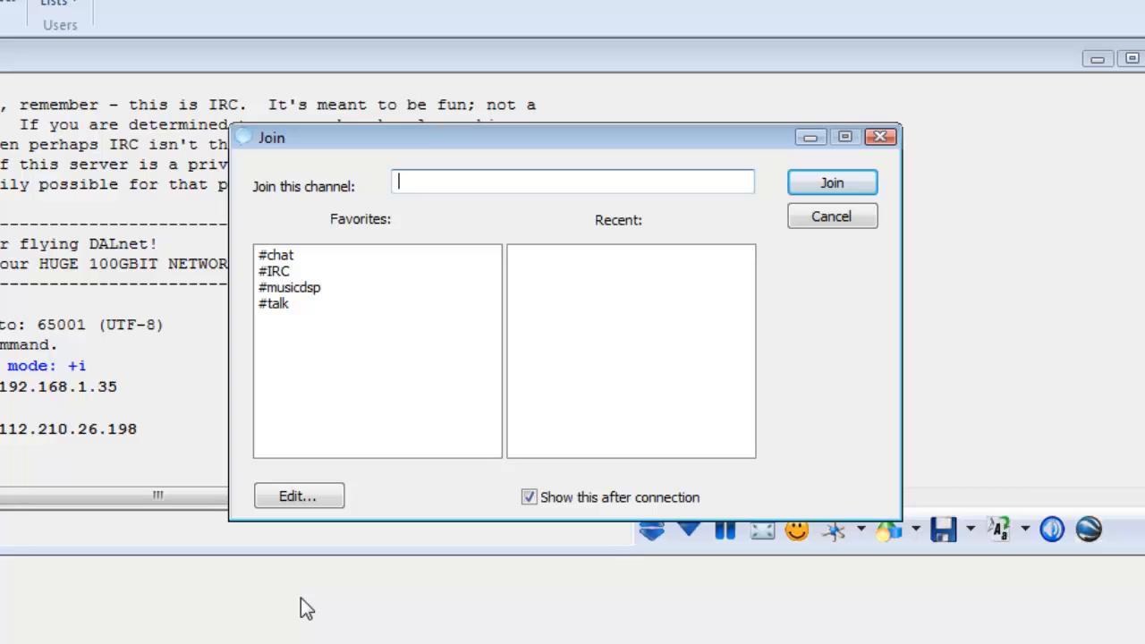
Join #chat from the favorite channels and post "Hello" there.
click(275, 255)
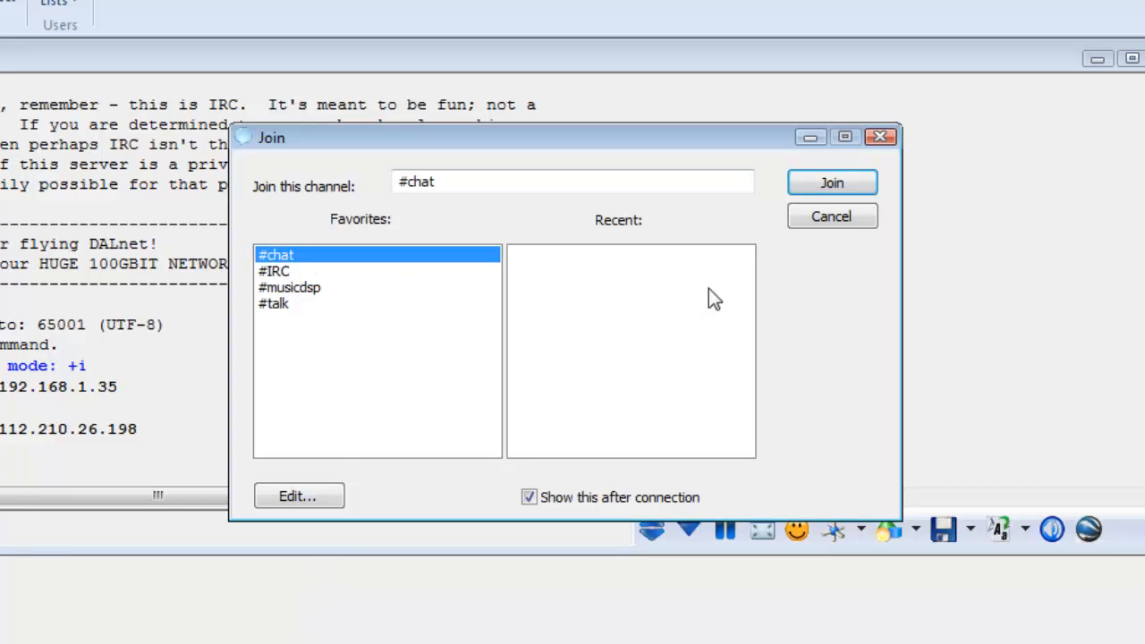
click(832, 182)
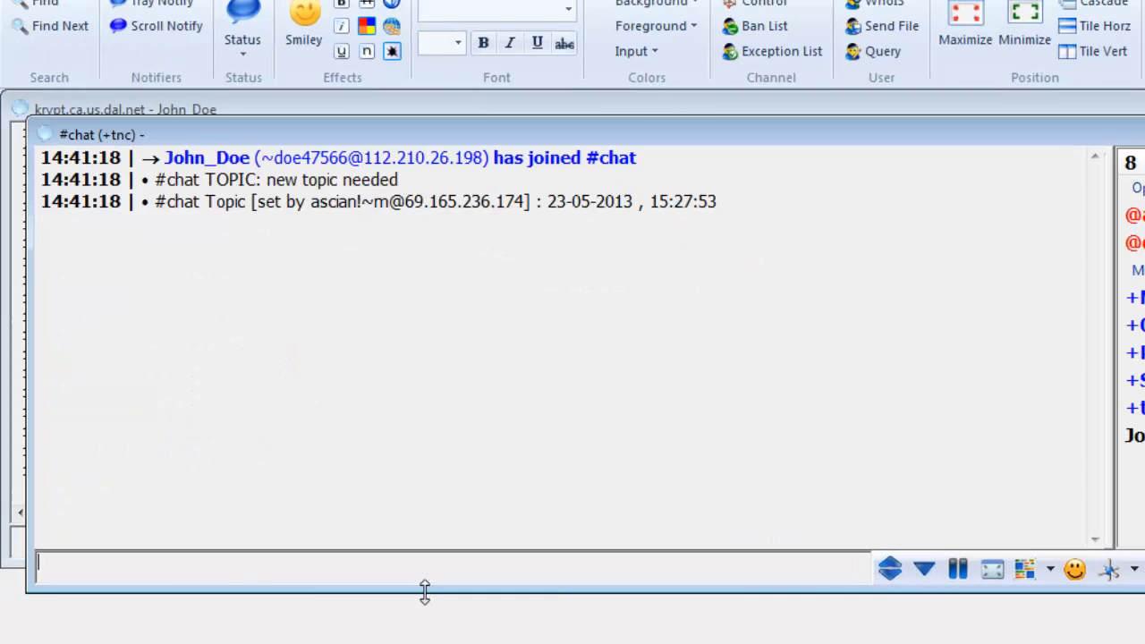
text(Hello)
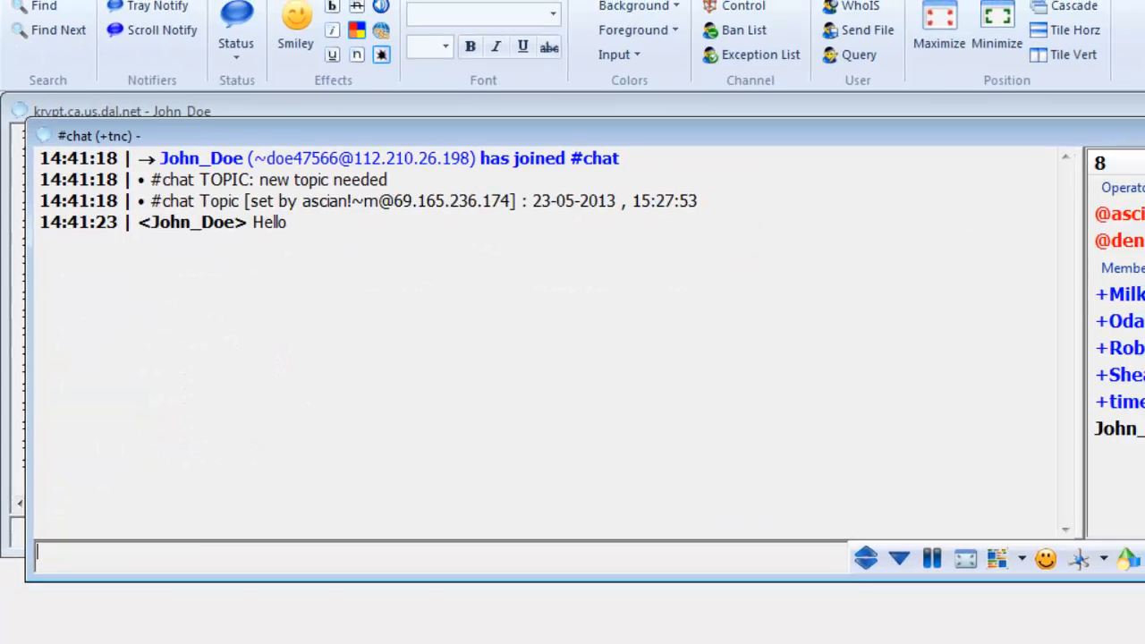